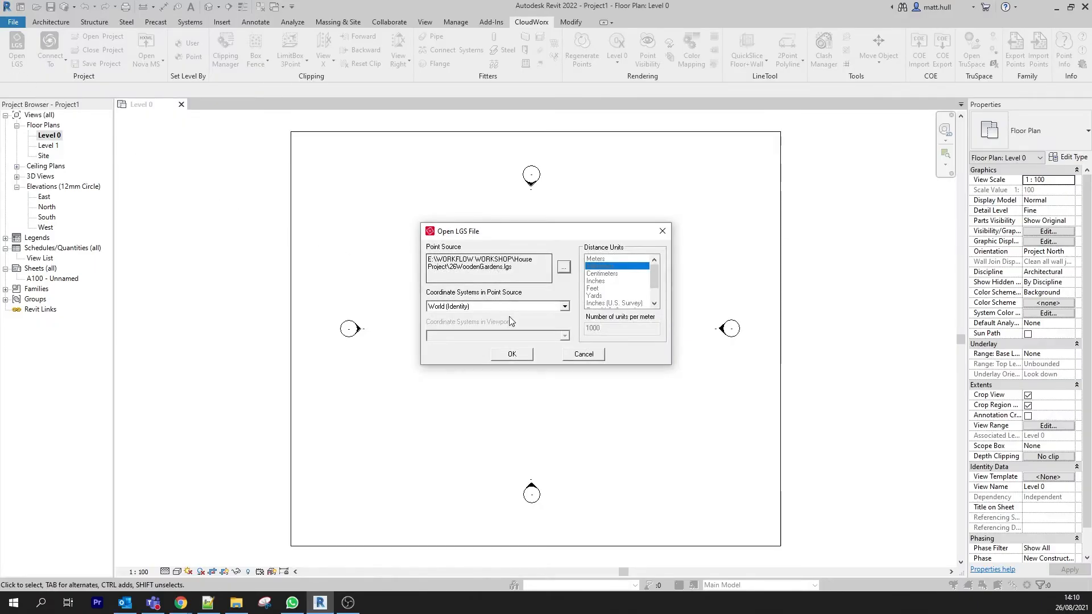
# Confirm the Open LGS File dialog with the World coordinate system to load the house point cloud
pyautogui.click(511, 354)
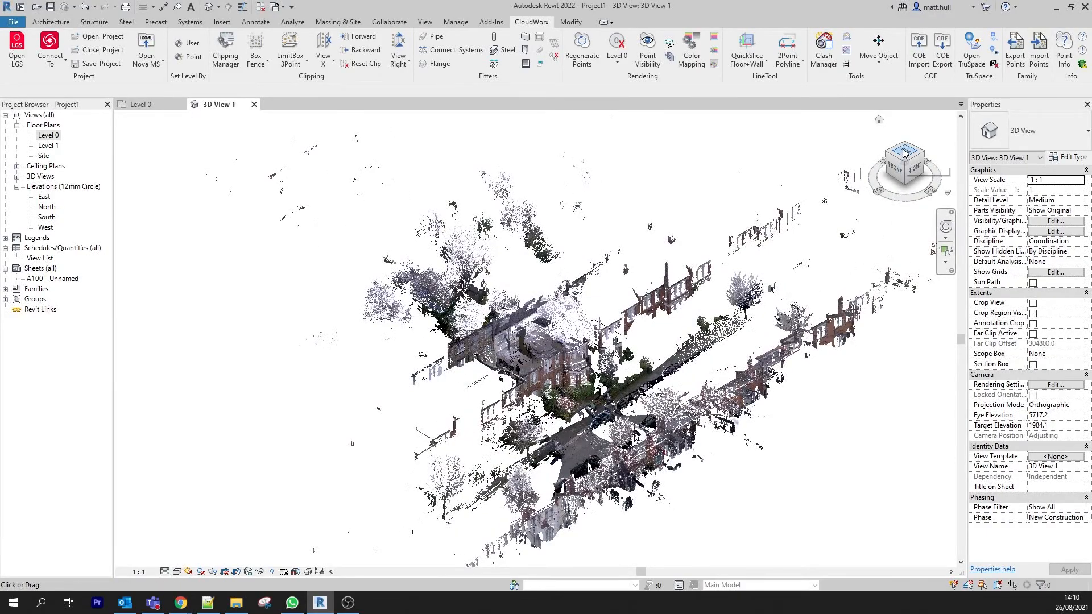
# Switch to a Top view of the point cloud and bring up the CloudWorx Clipping Manager
pyautogui.click(903, 152)
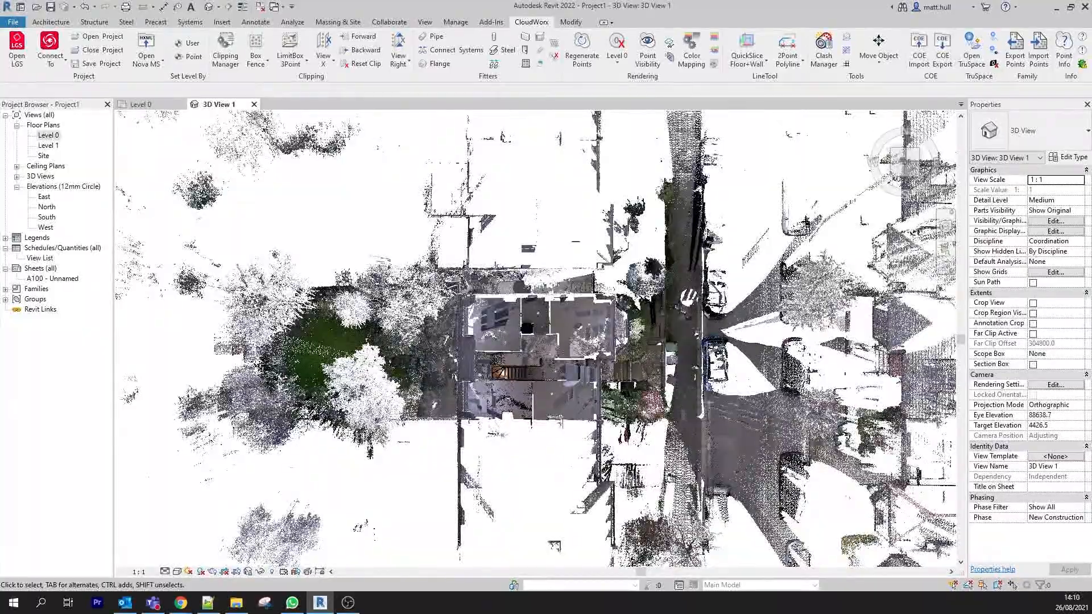
pyautogui.click(225, 52)
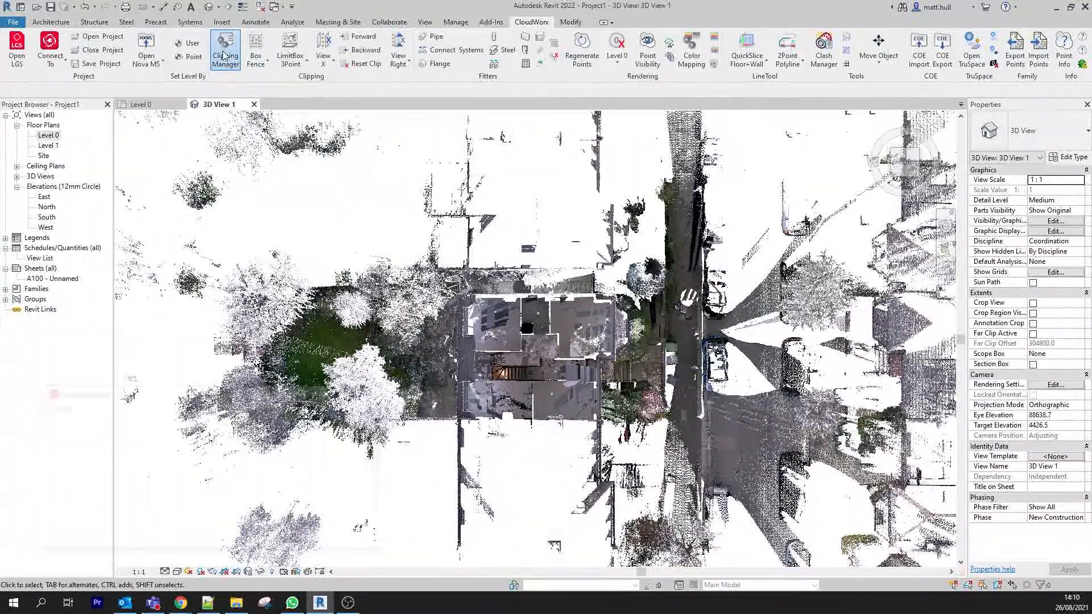
pyautogui.click(225, 51)
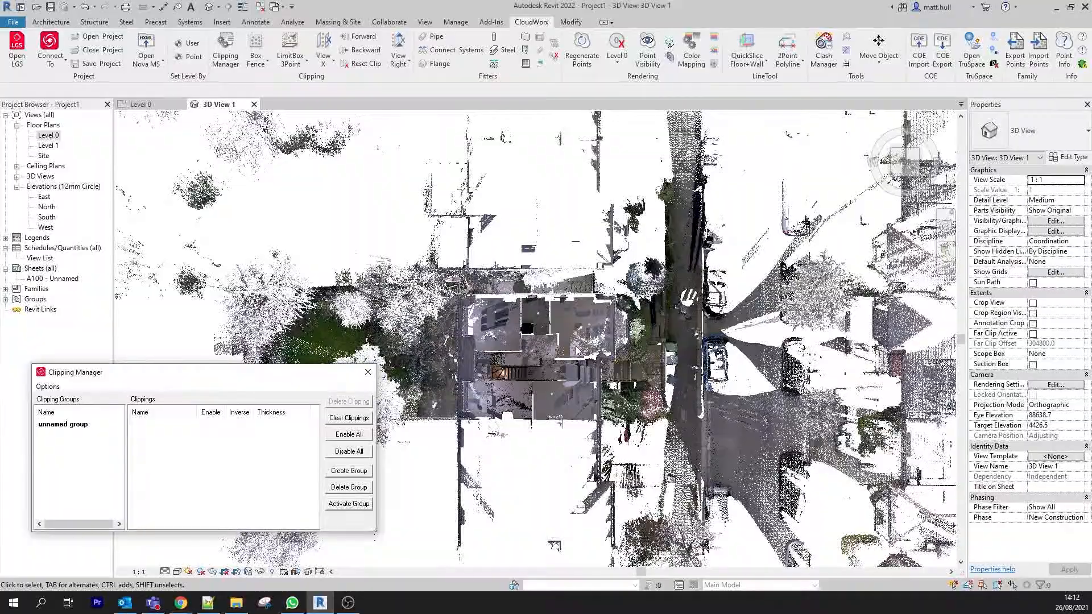
# Choose Polygonal Fence from the fence shapes and fence the house in the top view
pyautogui.click(256, 50)
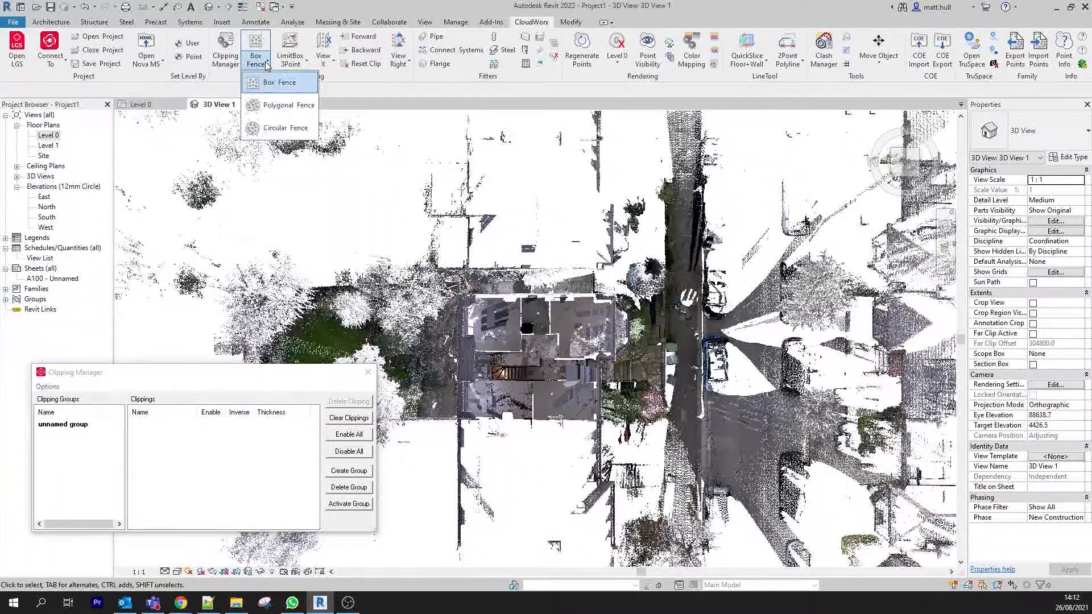
pyautogui.moveTo(285, 104)
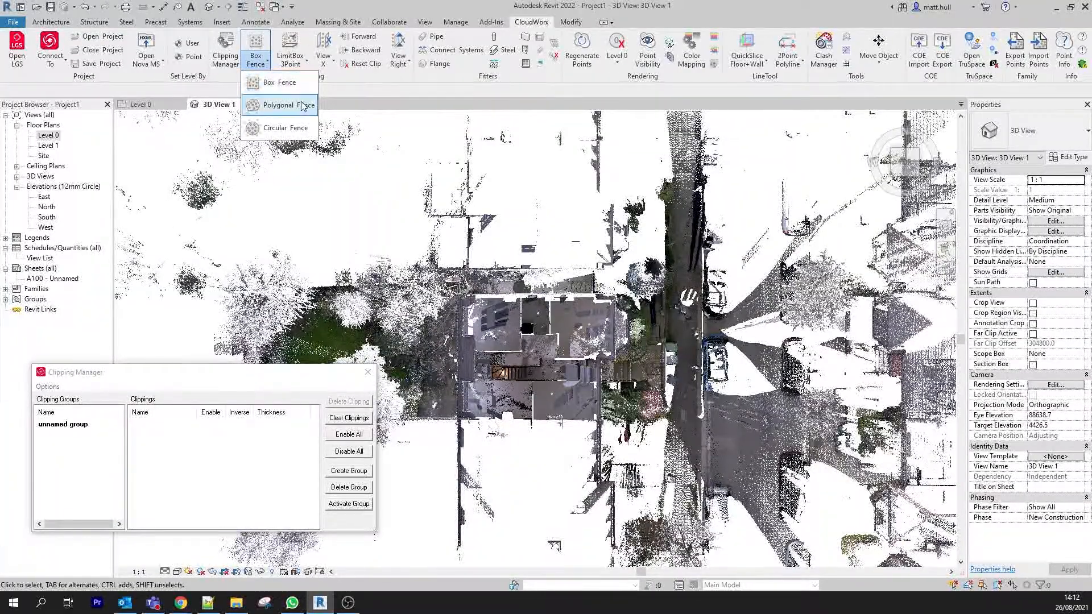
pyautogui.moveTo(285, 128)
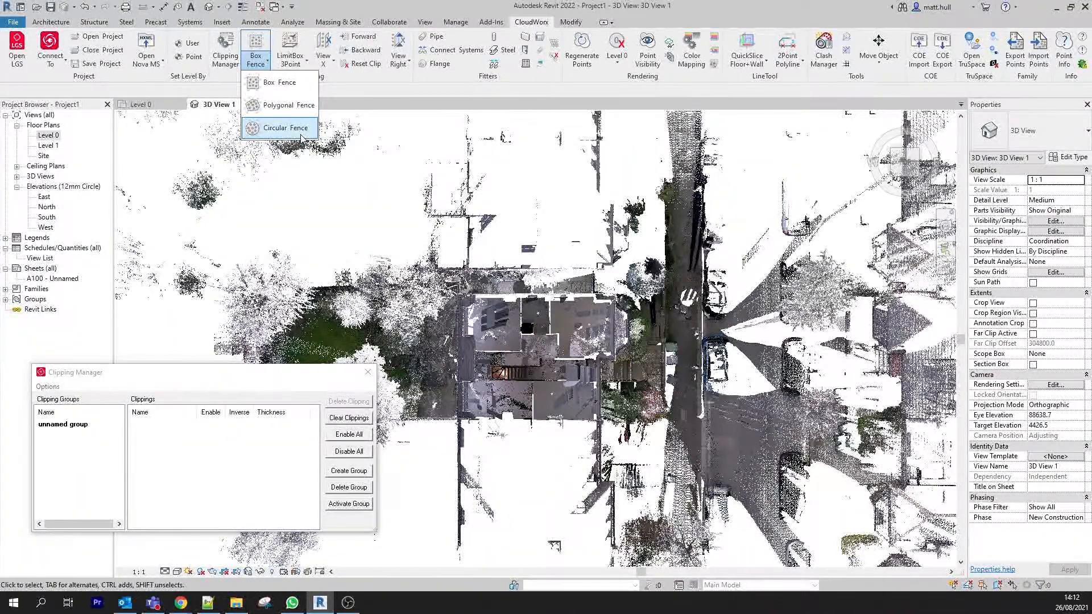
pyautogui.click(284, 128)
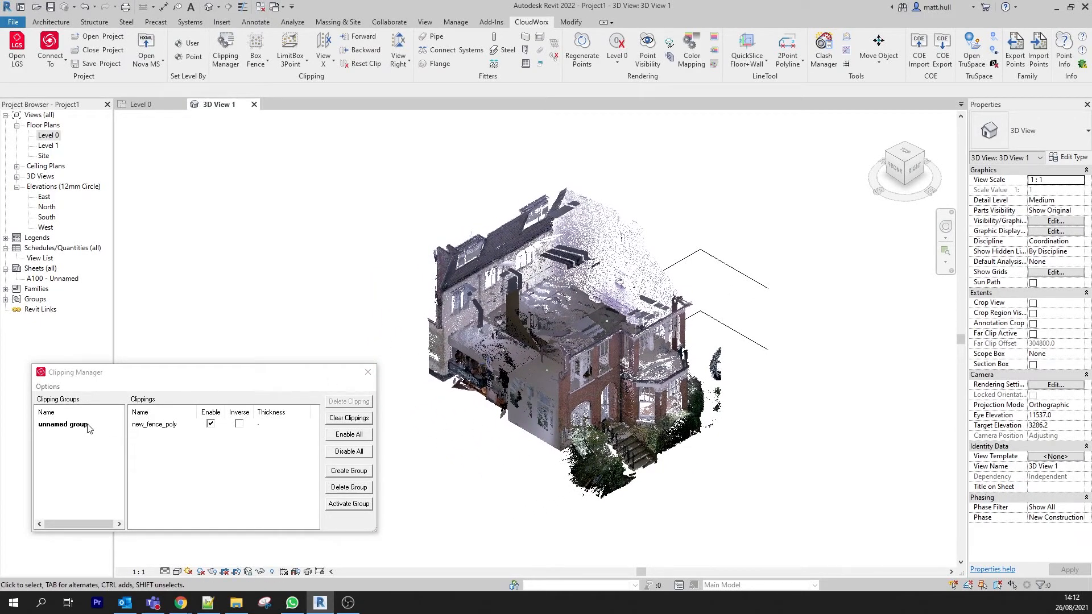
# Rename the unnamed clipping group to House and its new_fence_poly clipping to Building
pyautogui.doubleClick(63, 424)
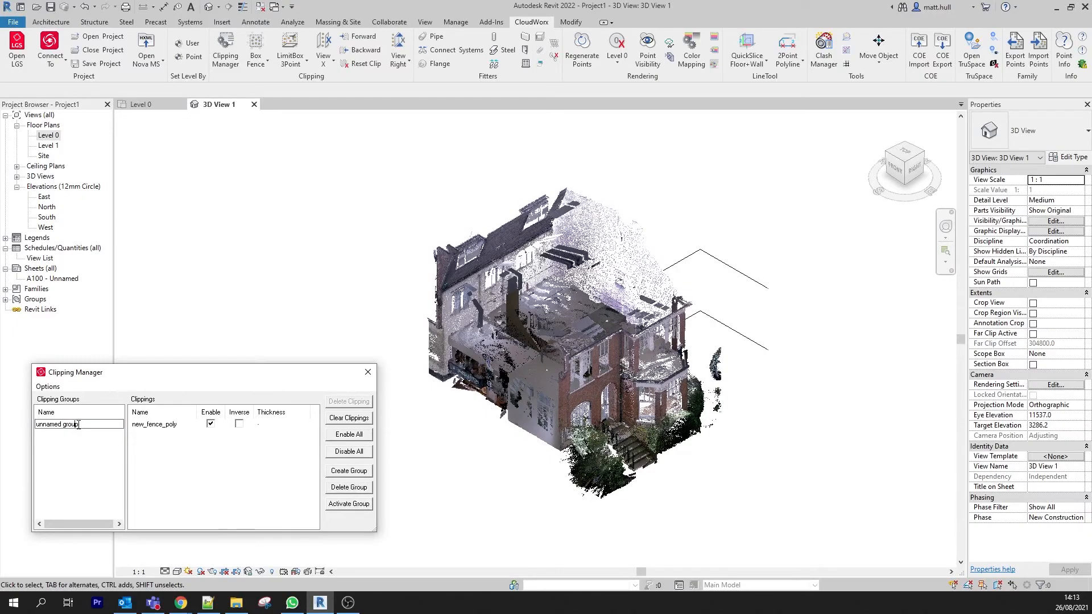
pyautogui.write('House')
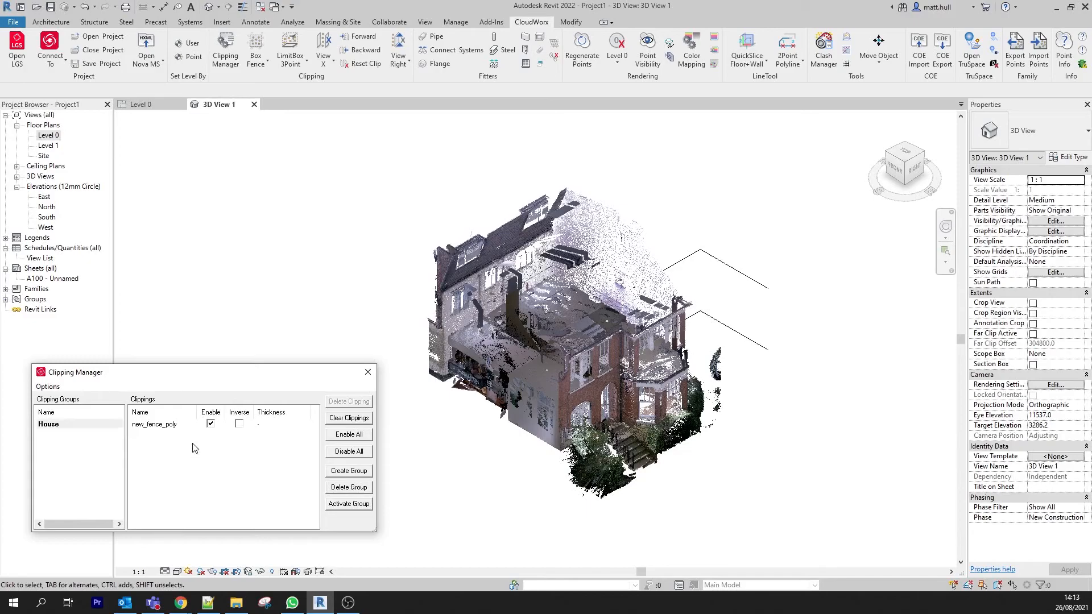
pyautogui.doubleClick(153, 424)
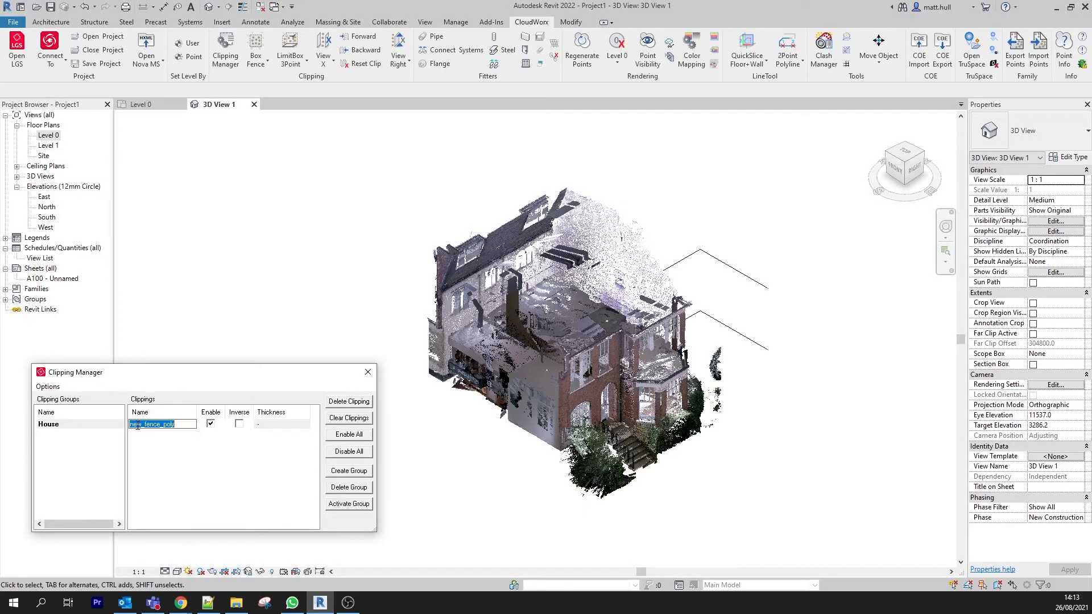
pyautogui.write('Building')
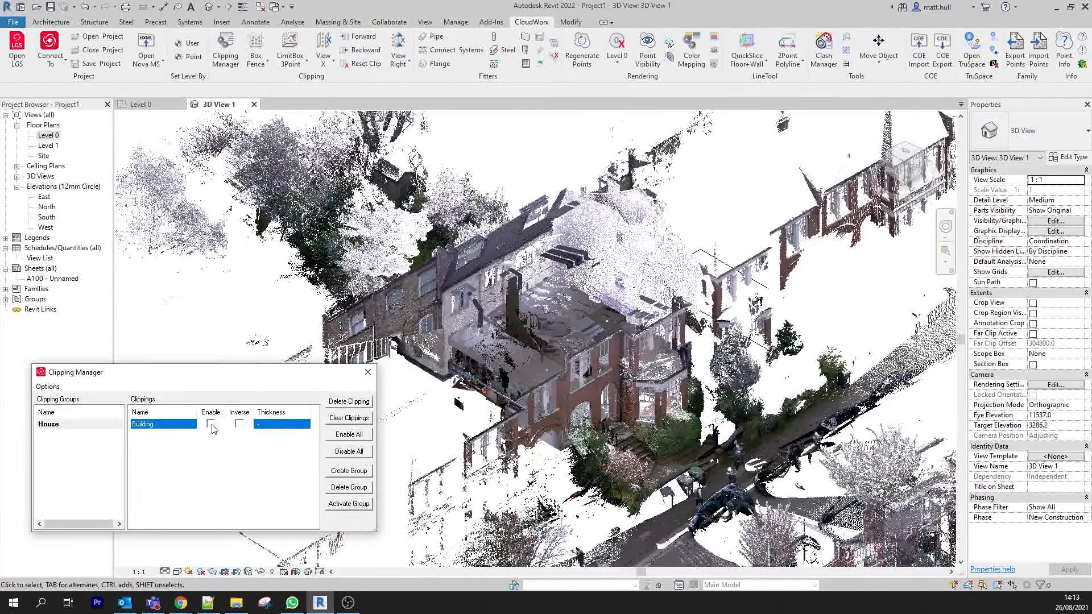
# Enable Building, preview it with Inverse ticked, then leave it uninverted so only the house shows
pyautogui.click(210, 423)
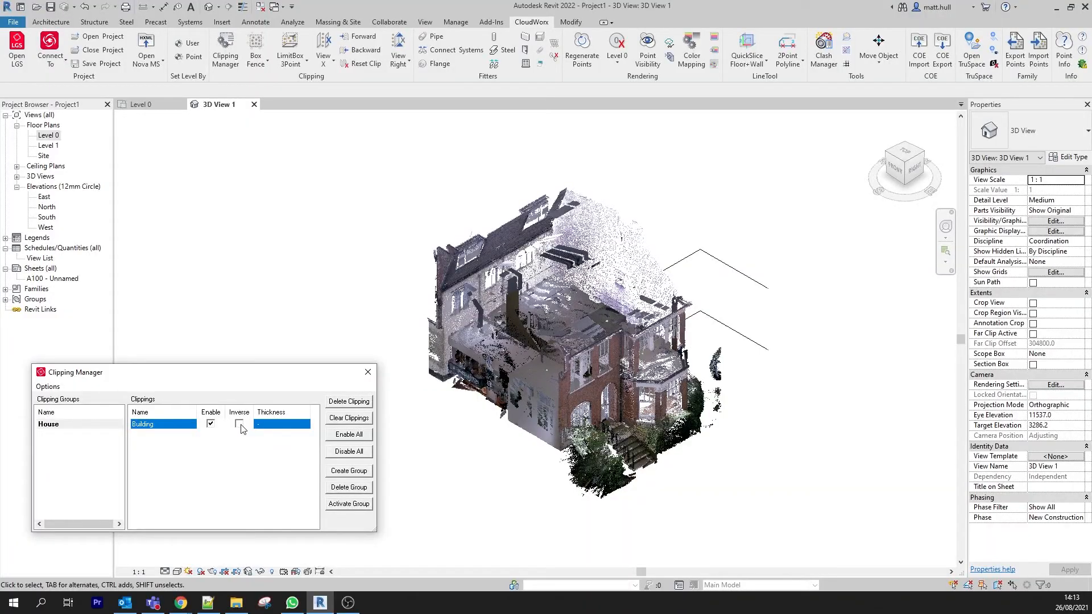
pyautogui.click(239, 423)
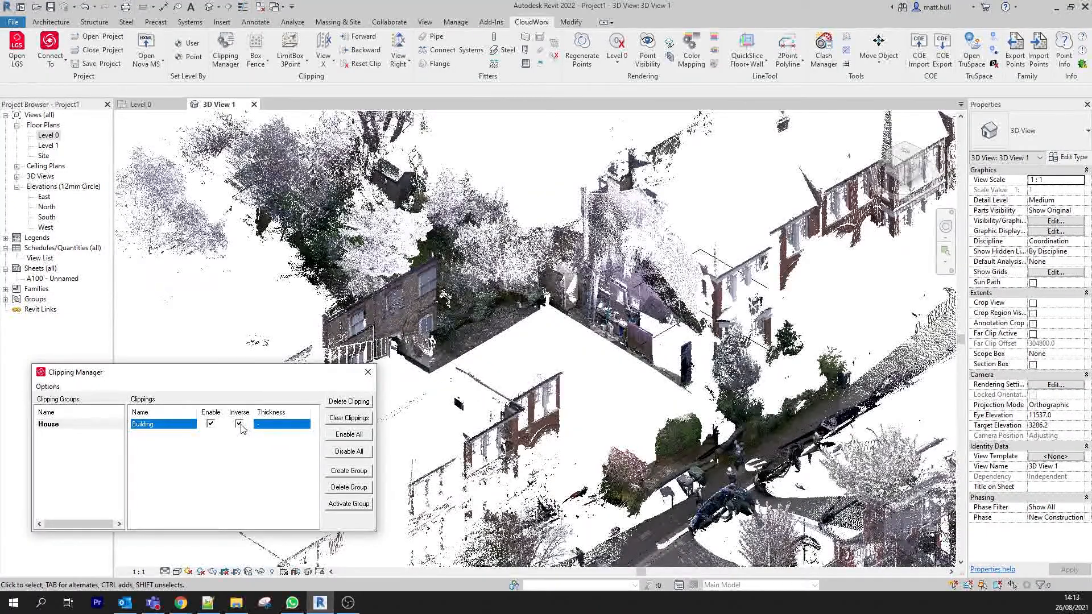
pyautogui.click(239, 424)
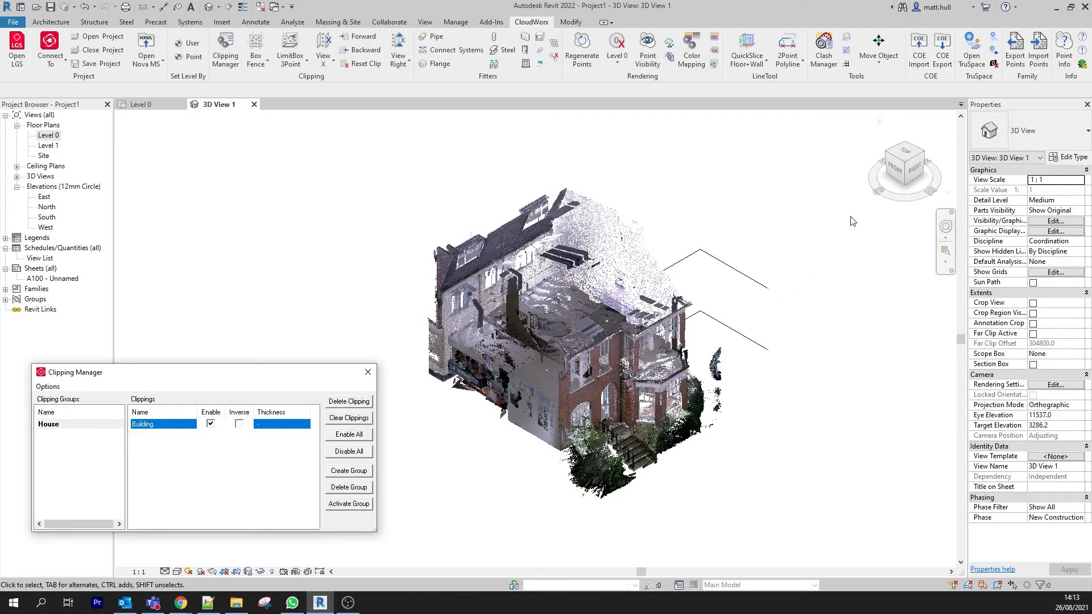
pyautogui.click(904, 161)
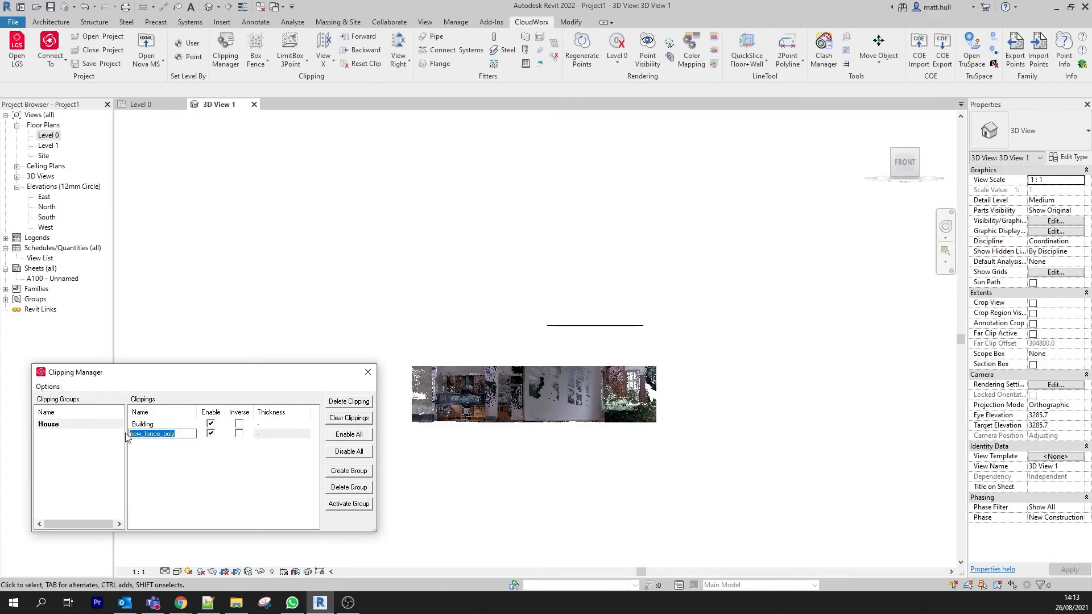
# Rename the second new_fence_poly clipping to Ground Floor ('Ground Flo' typed so far)
pyautogui.write('Ground Flo')
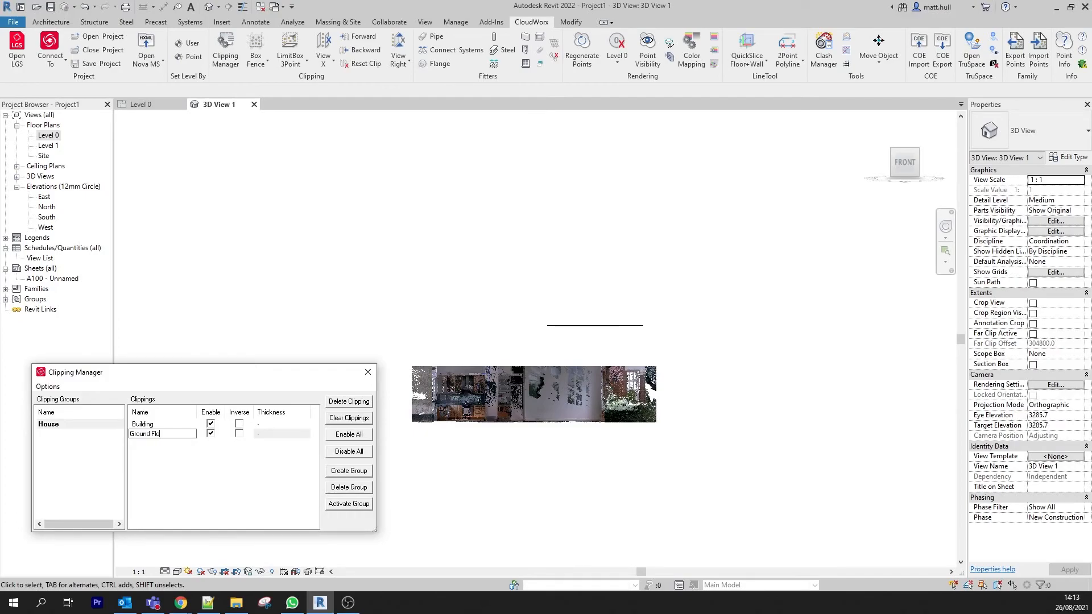